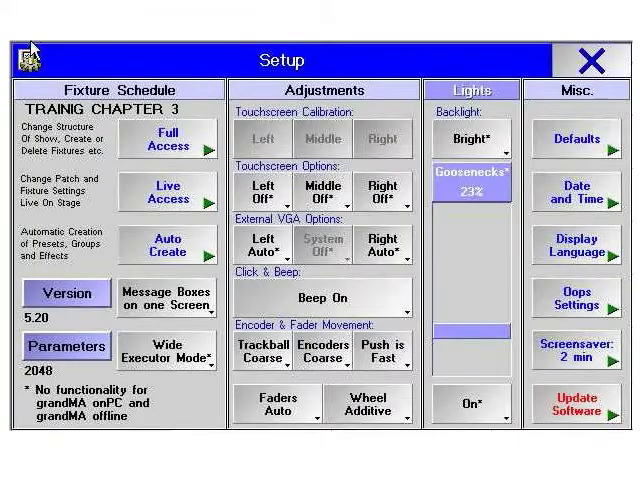
- Enter the Fixture Schedule in Setup with Full Access
left_click(168, 138)
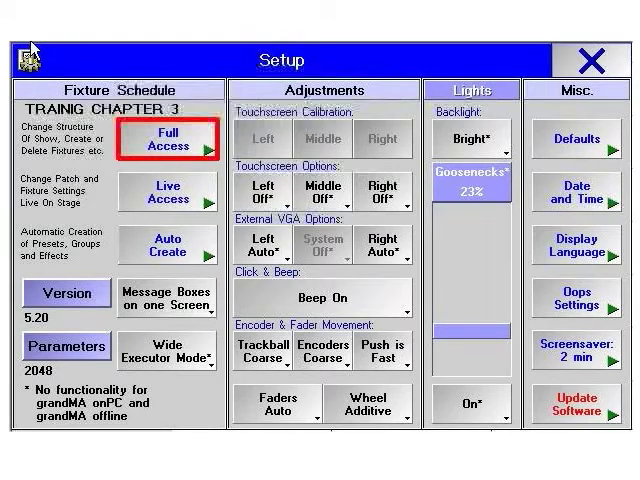
left_click(166, 192)
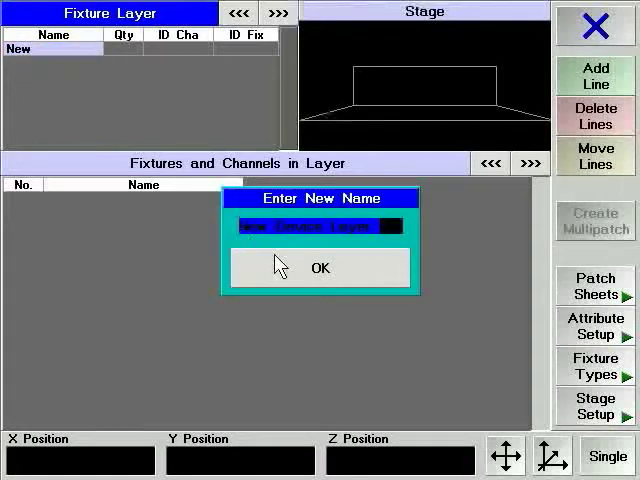
- Name the new fixture layer Back Truss and confirm it
type("Back Trus")
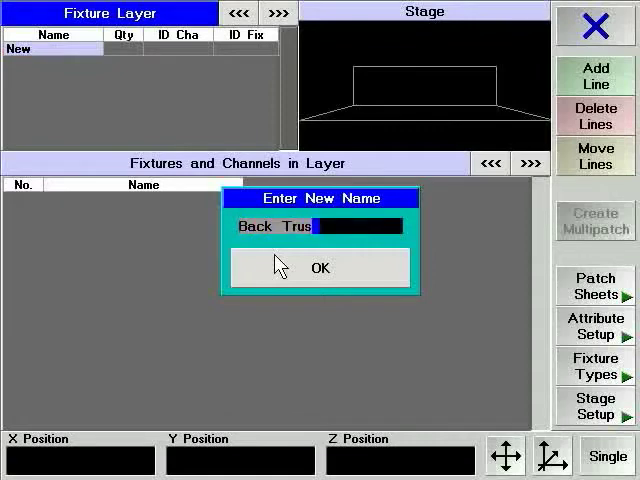
left_click(320, 268)
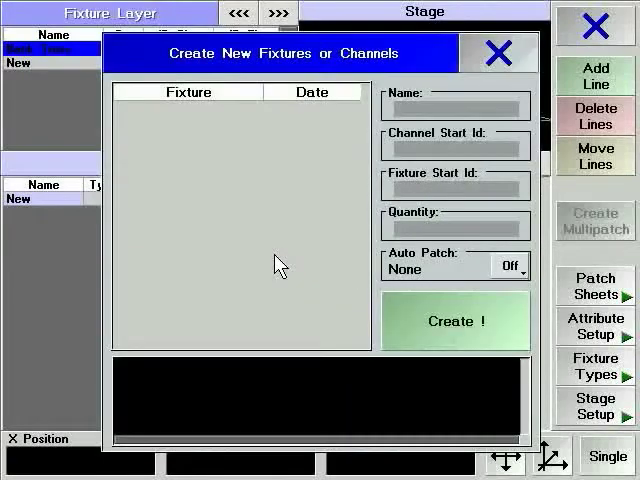
left_click(496, 52)
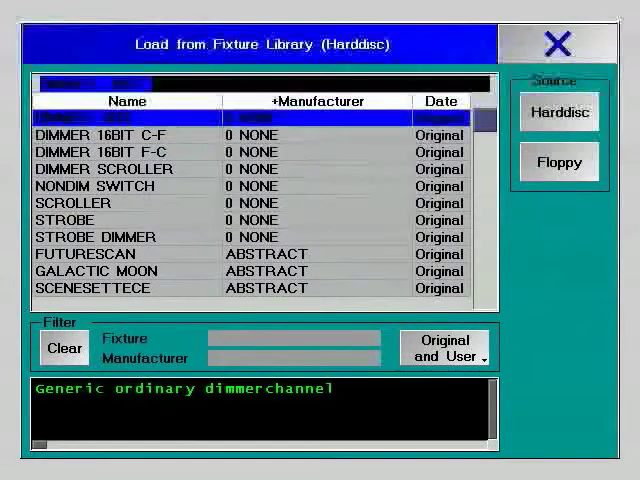
mouse_move(490, 120)
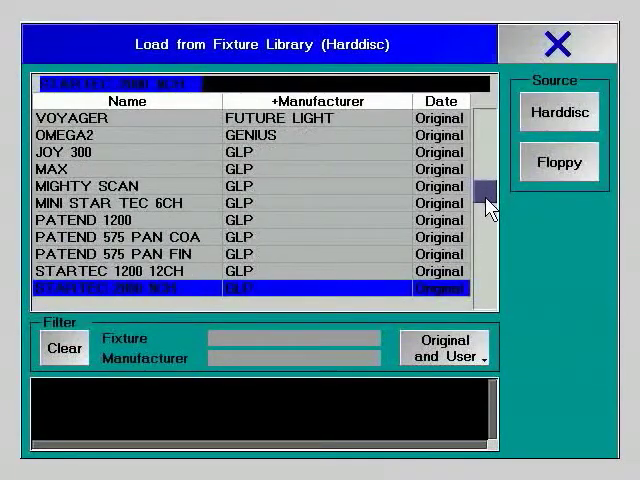
- Choose HIGH END Cyberlight M2 from the library as the fixture type
scroll("down", 3)
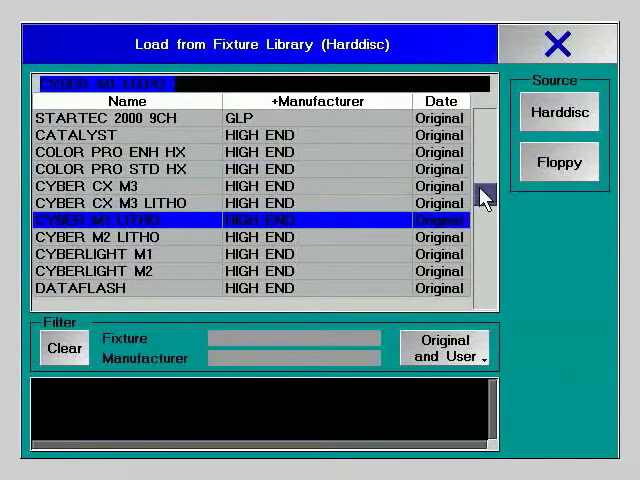
left_click(484, 196)
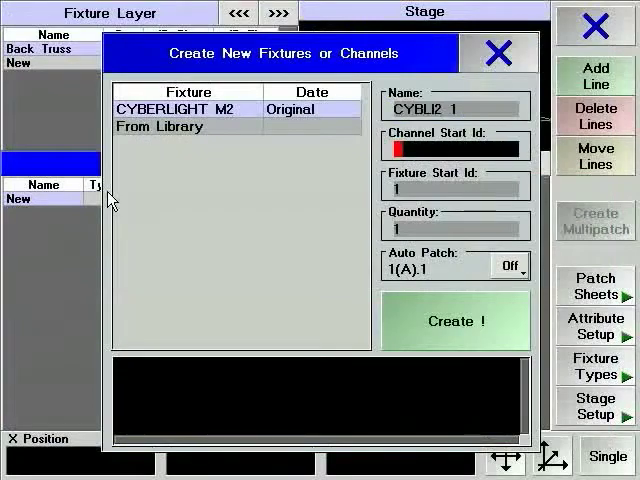
- Clear and reload the Cyberlight M2 fixture type from the library
left_click(158, 126)
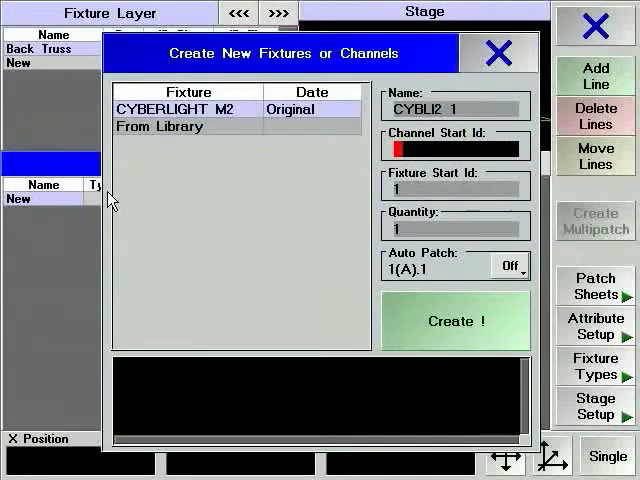
left_click(158, 126)
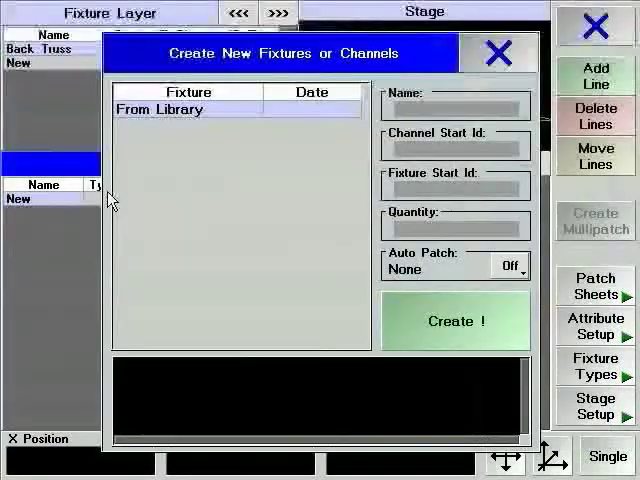
left_click(188, 108)
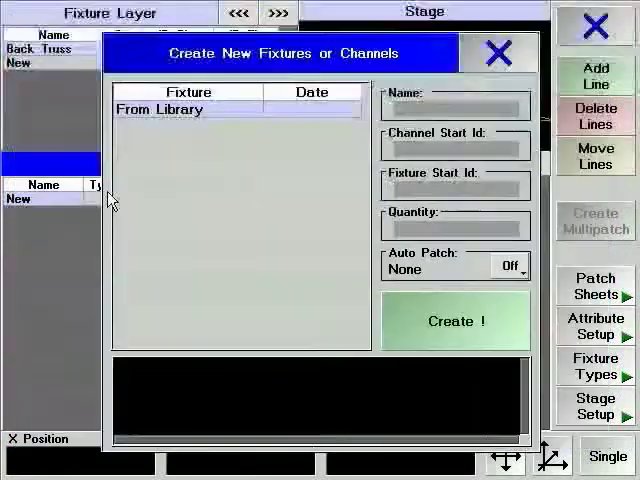
left_click(186, 108)
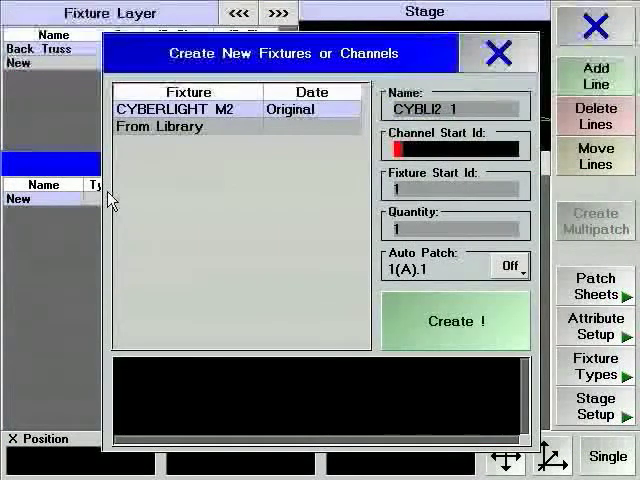
left_click(160, 126)
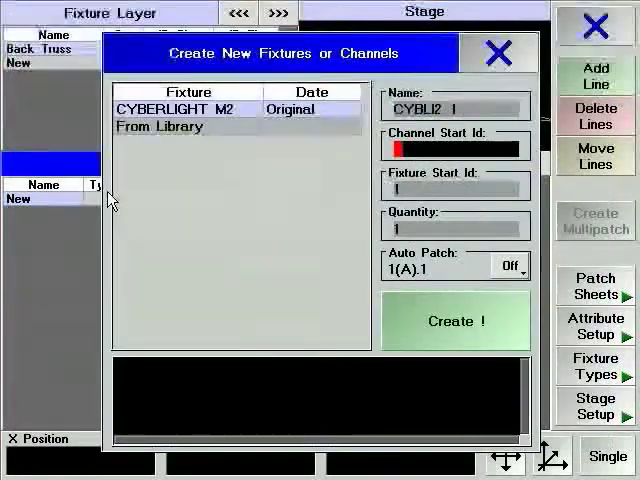
left_click(160, 126)
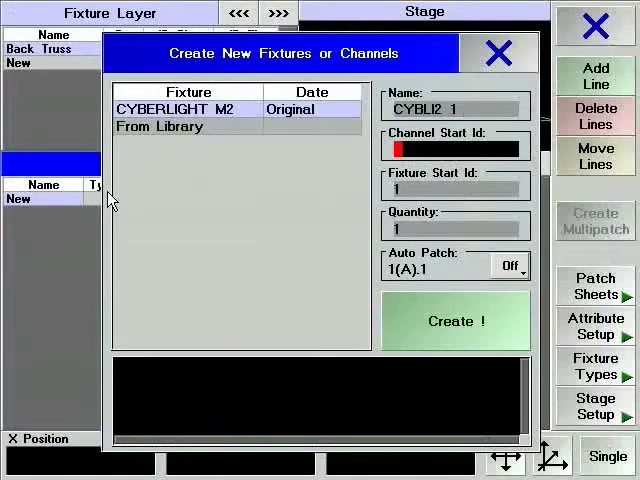
left_click(158, 128)
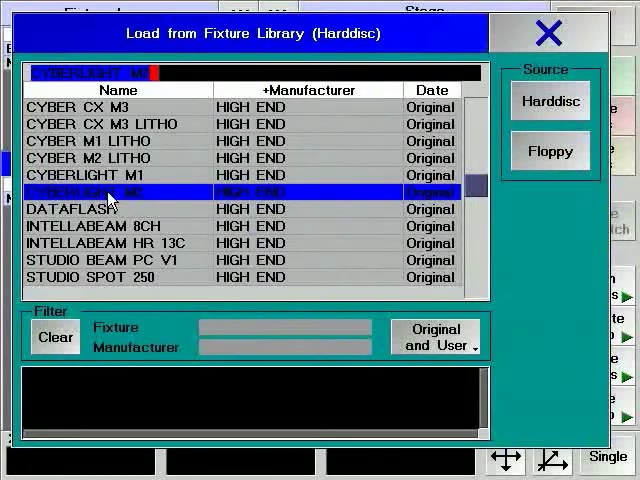
double_click(90, 192)
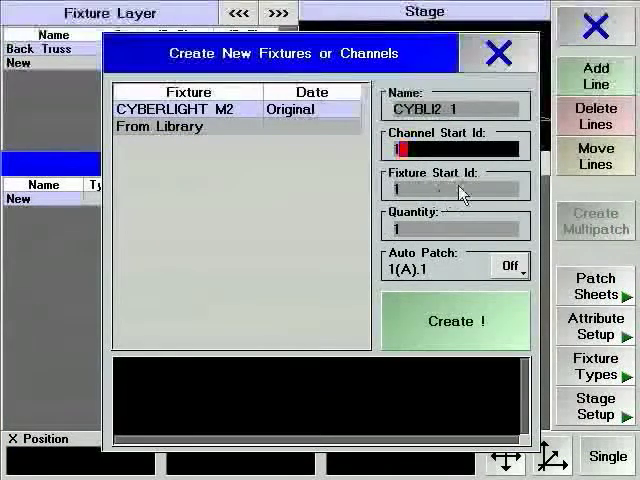
- Create six Cyberlight M2 fixtures with fixture start ID 101 on channels 1–6
left_click(456, 188)
type("6")
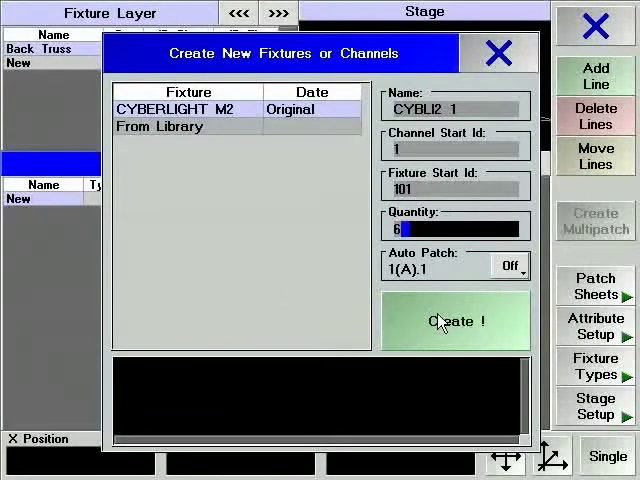
left_click(456, 320)
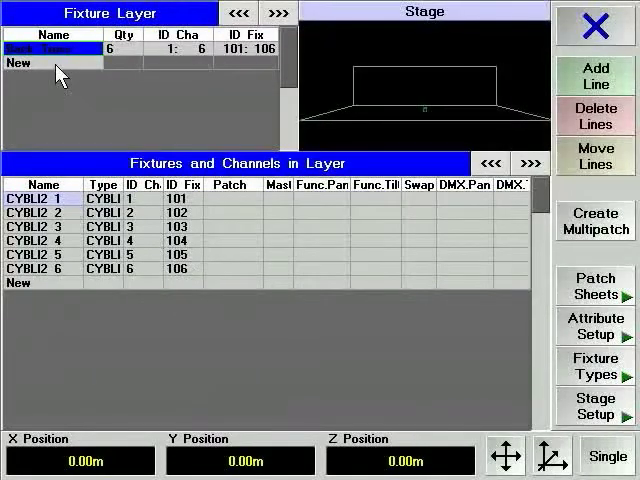
- Add a second fixture layer named Mid Truss
left_click(20, 64)
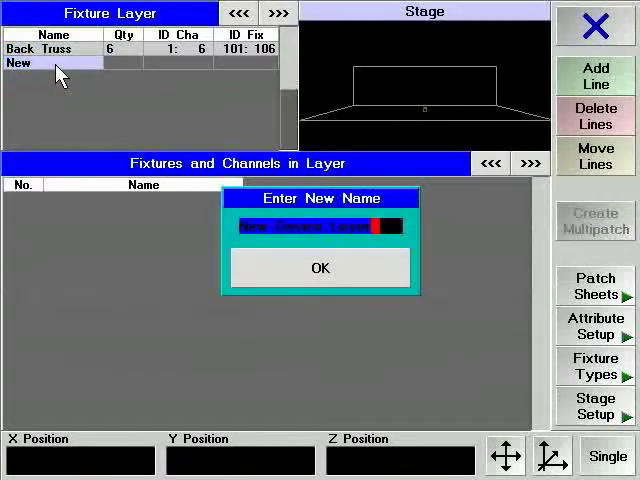
type("Mid")
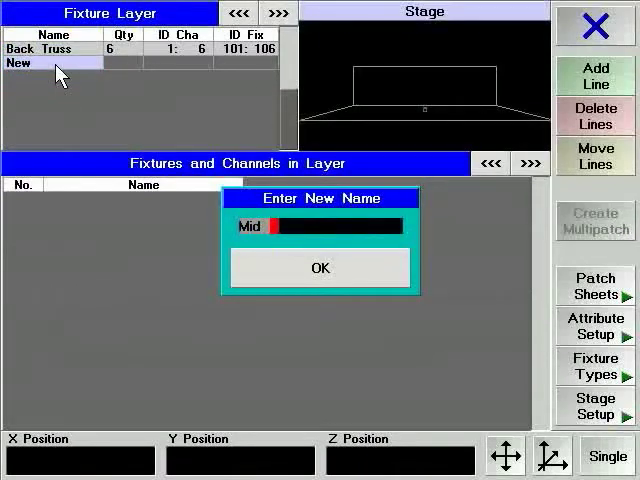
type("Truss")
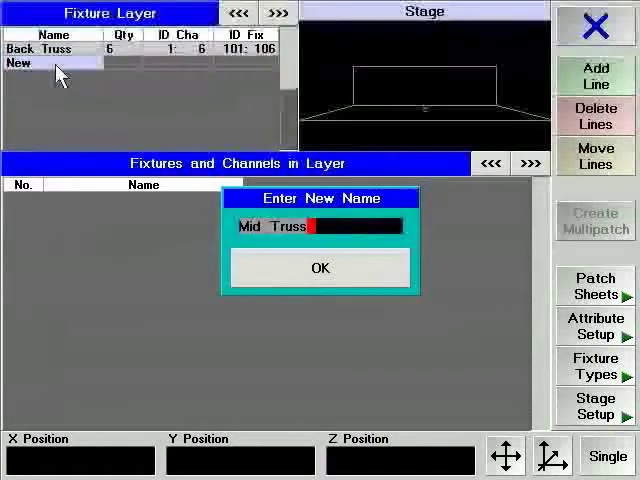
left_click(320, 268)
type("VL")
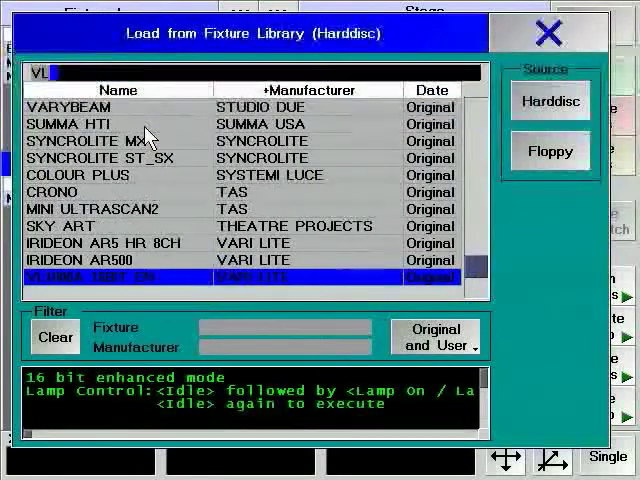
- Create six VL1000AS fixtures with fixture start ID 201 on channels 7–12
scroll("down", 3)
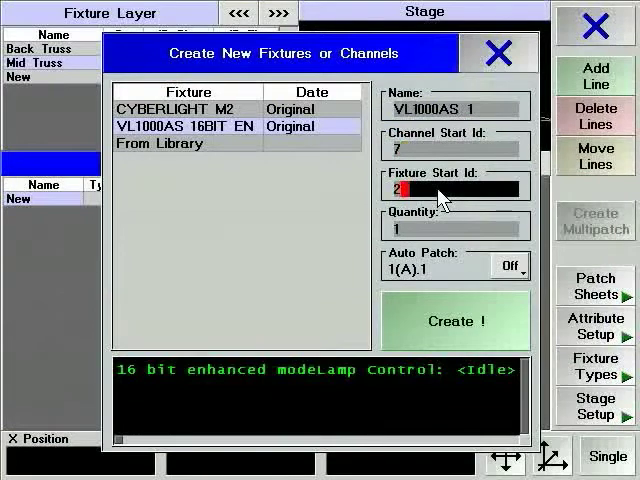
type("01")
left_click(452, 228)
type("6")
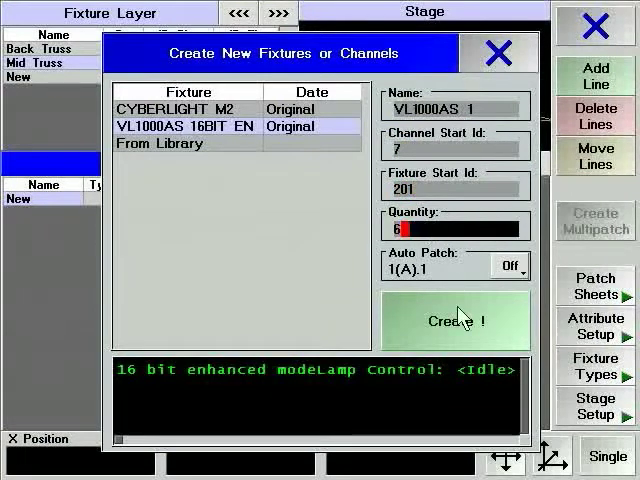
left_click(456, 320)
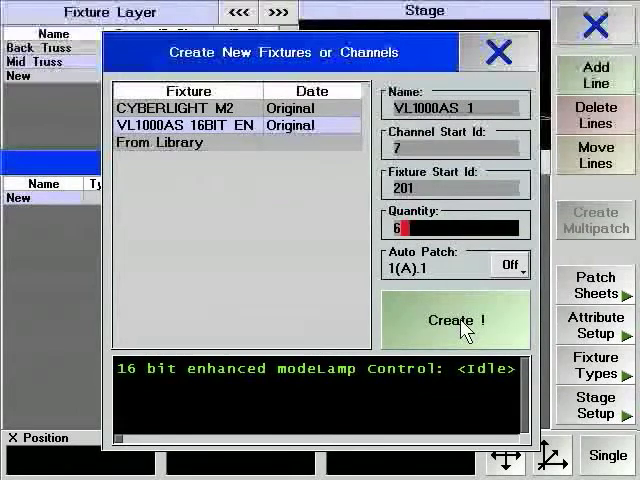
left_click(456, 320)
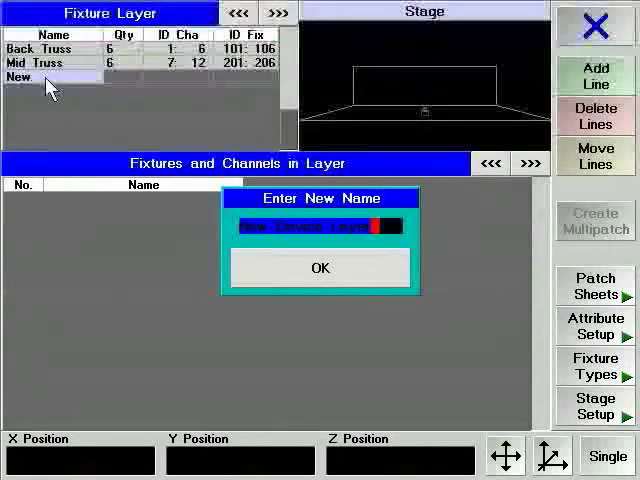
- Name the third fixture layer Front Truss
type("Front Tr")
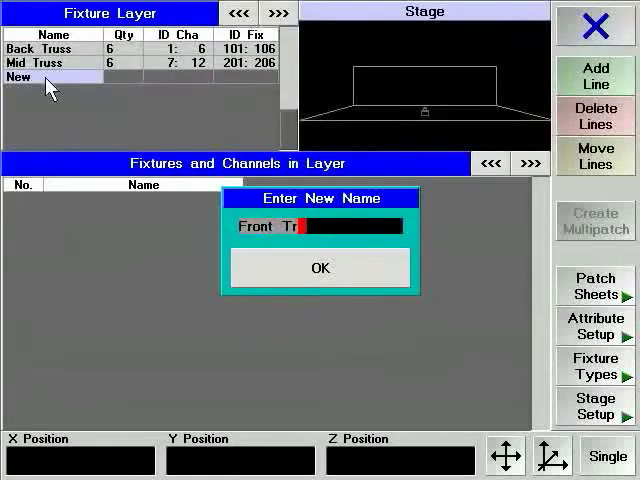
type("us")
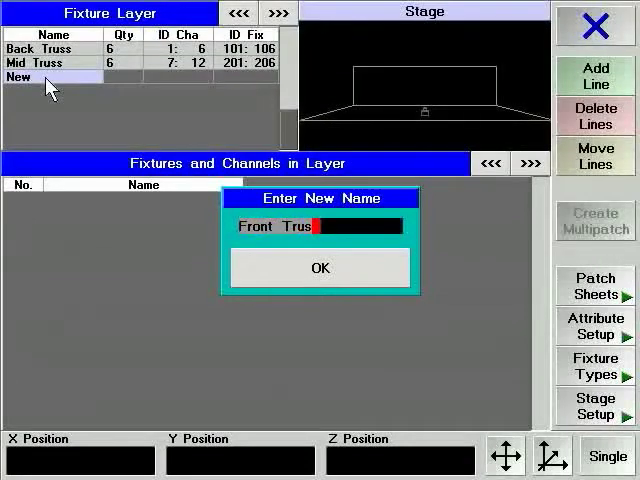
left_click(320, 268)
type("STA")
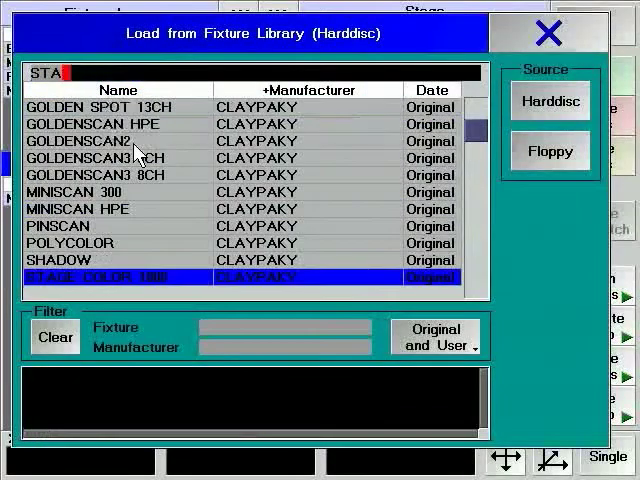
- Create six Stage Profile SV fixtures from channel 13 with fixture IDs 301–306
type("GE")
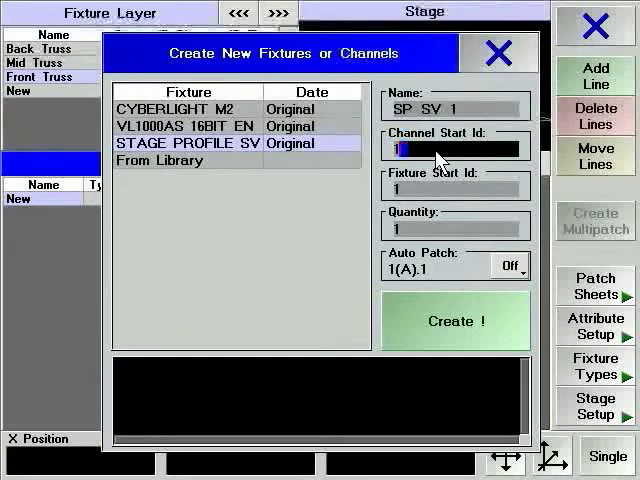
type("13")
left_click(454, 188)
type("301")
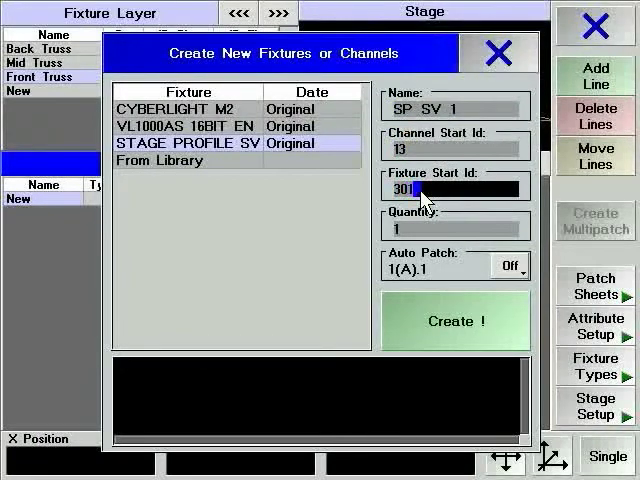
left_click(456, 228)
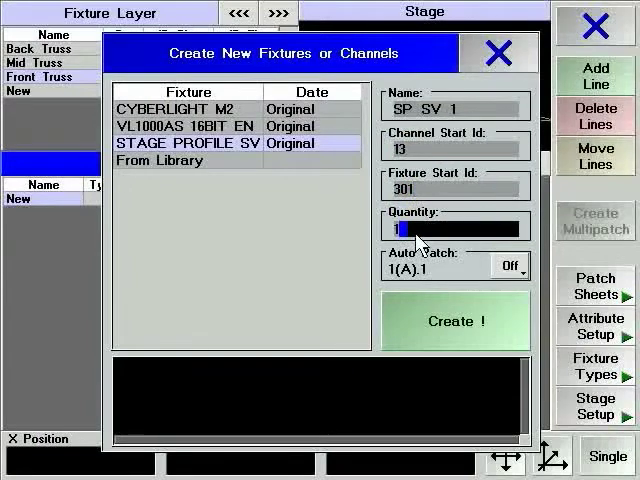
left_click(454, 320)
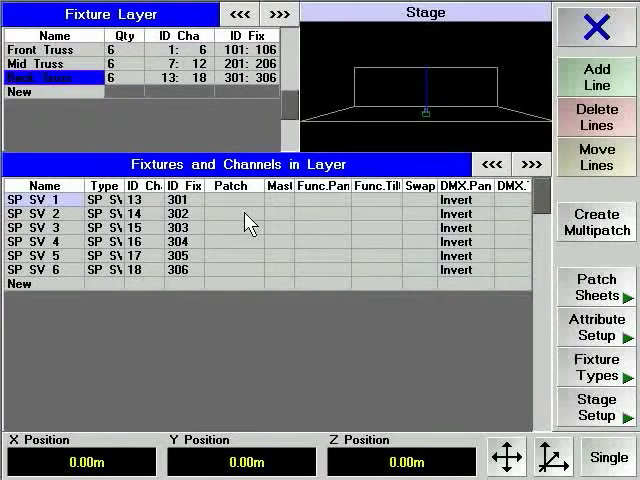
- Add an FOH layer with ten Dimmer 8bit channels on 19–28, IDs 401–410
left_click(22, 92)
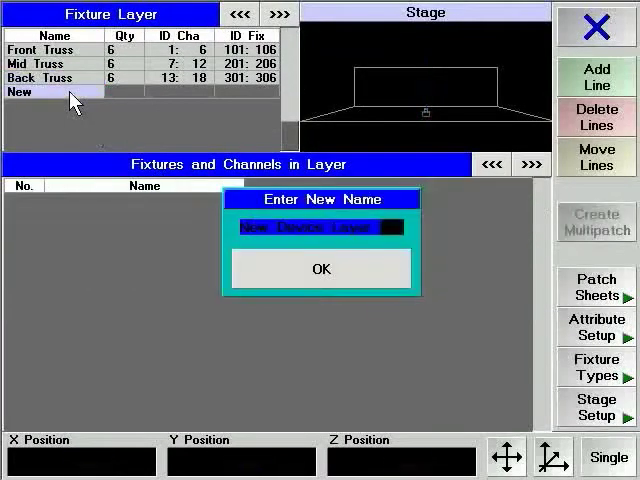
type("F")
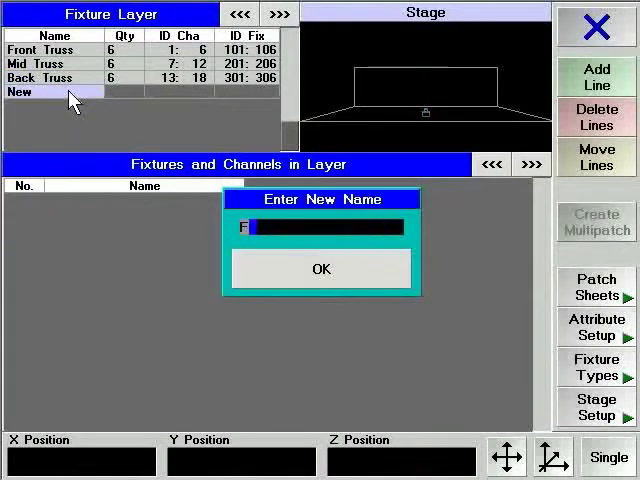
left_click(320, 268)
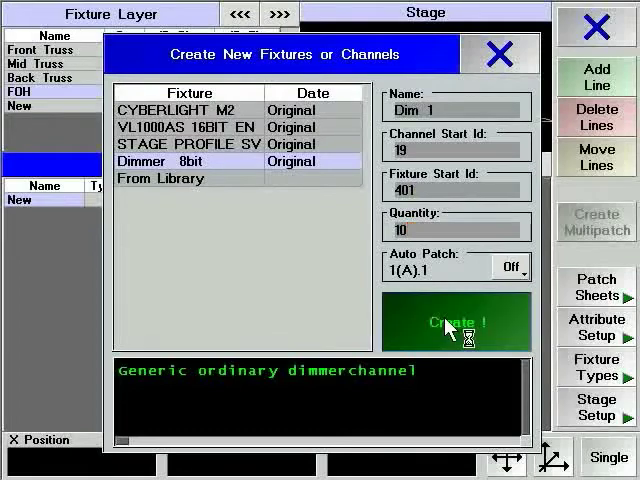
left_click(456, 322)
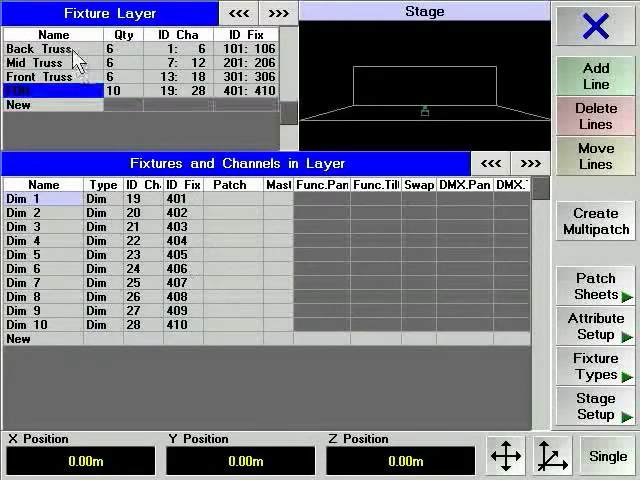
left_click(36, 48)
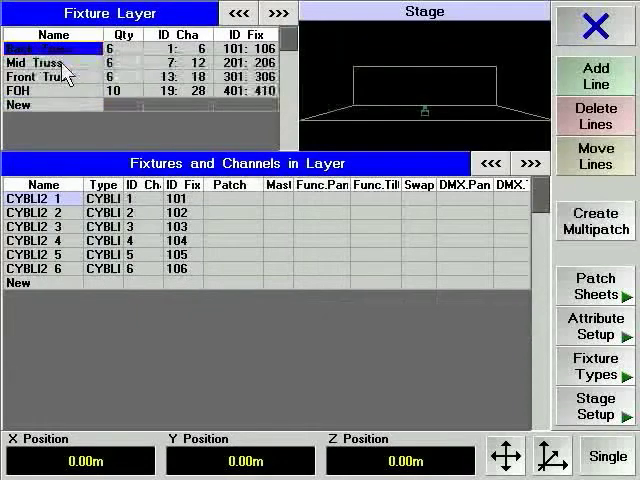
left_click(40, 76)
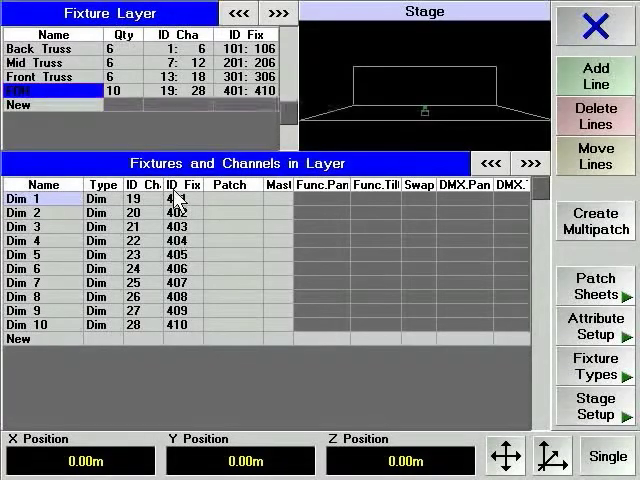
- Show the Back Truss layer and select all six Cyberlights' Patch cells
left_click(180, 200)
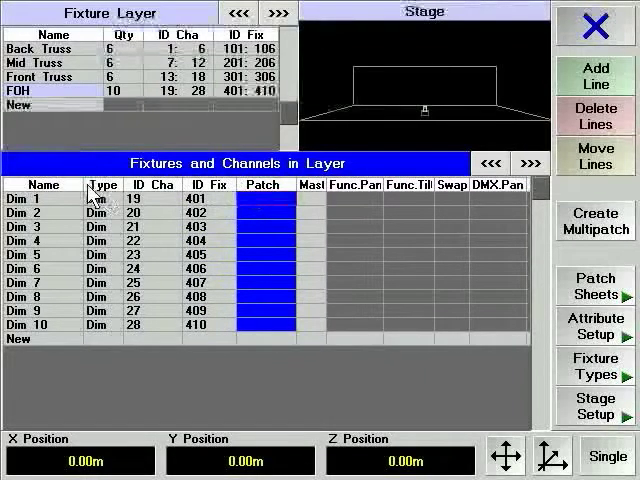
left_click(42, 196)
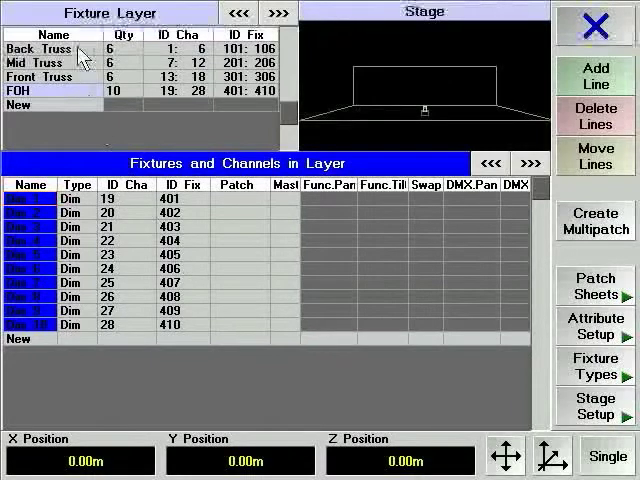
left_click(40, 48)
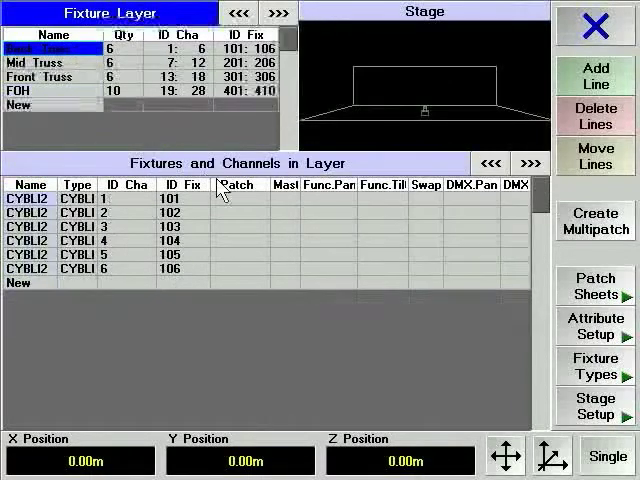
left_click(238, 198)
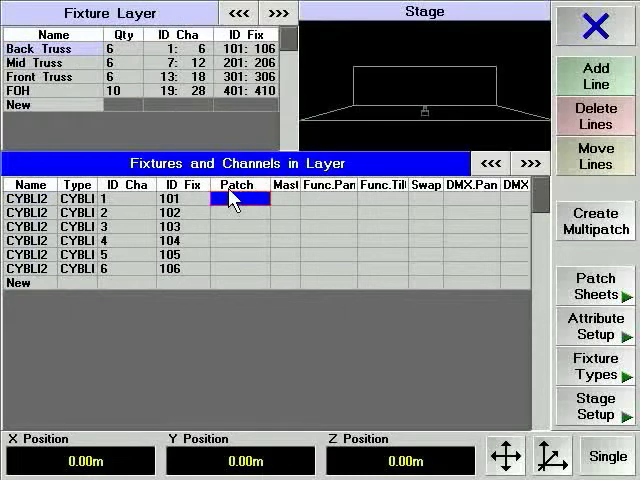
left_click_drag(236, 198, 236, 268)
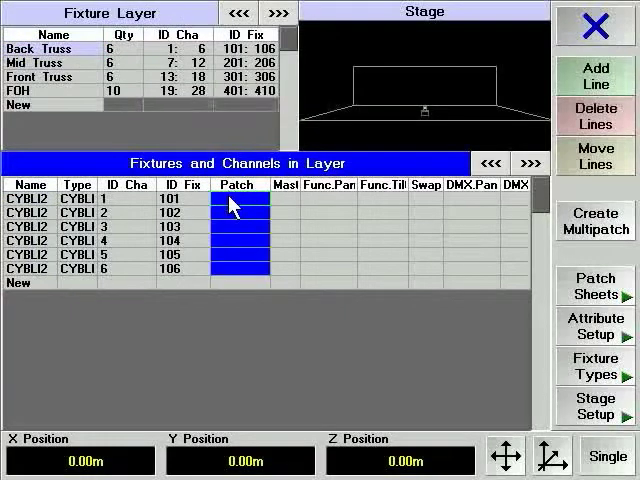